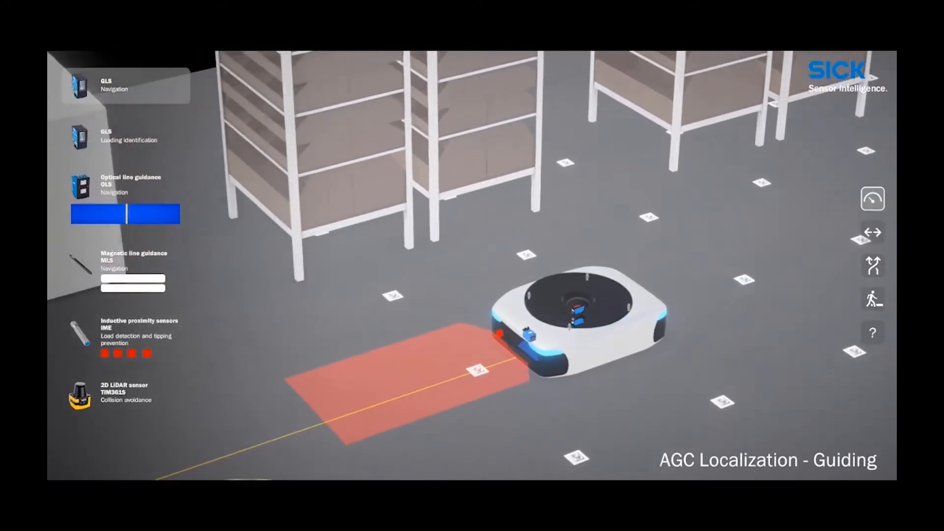
Step: Activate the track change so the AGC switches guide lines at the junction
left_click(872, 299)
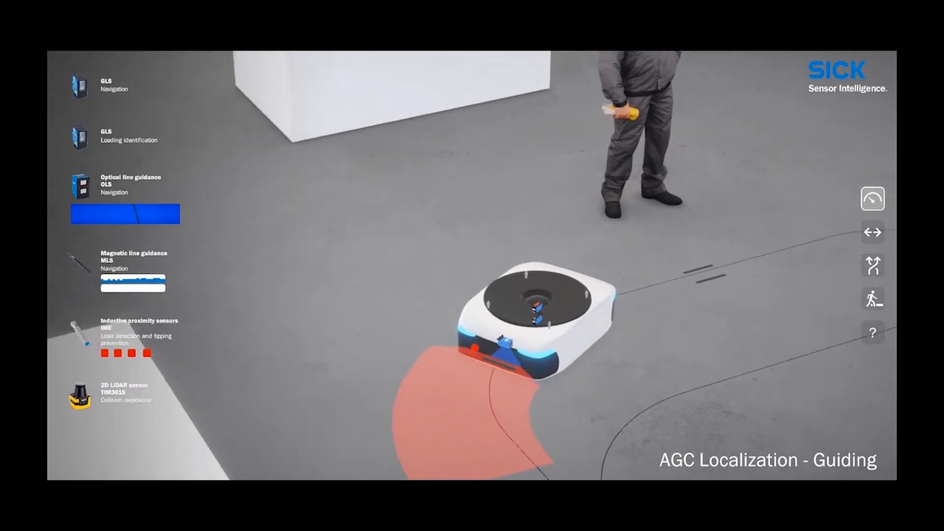
left_click(873, 266)
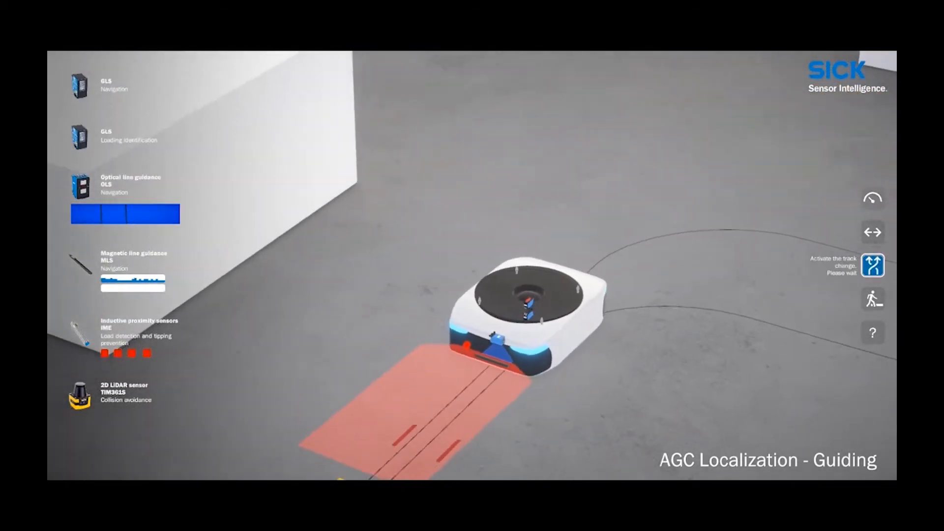